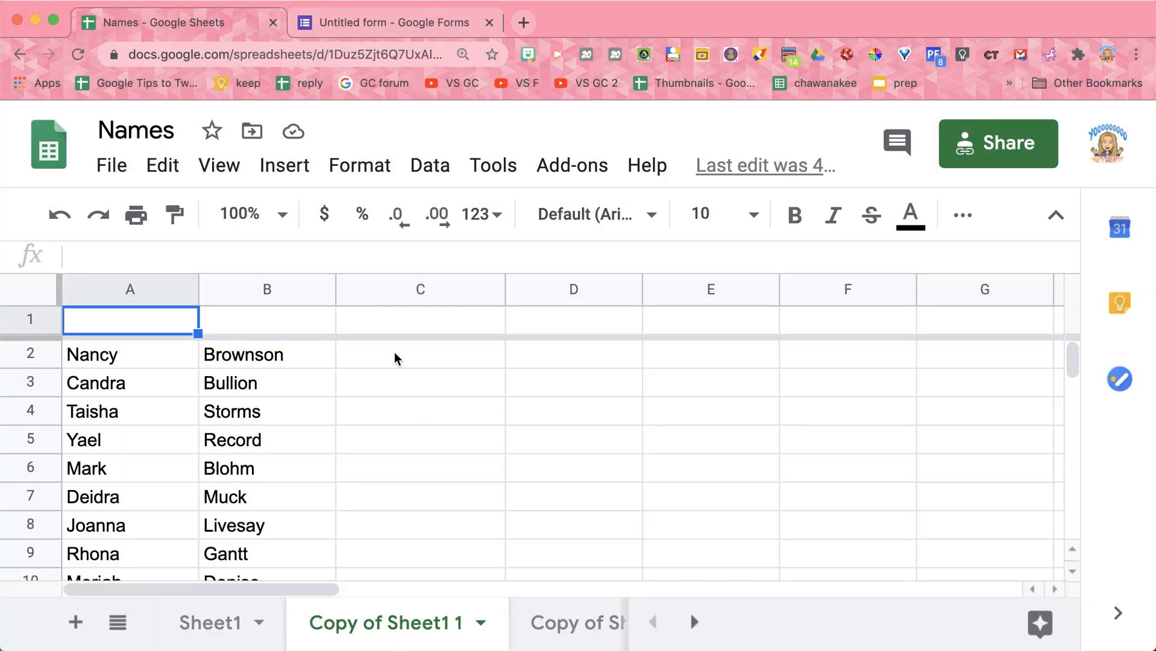
click(420, 354)
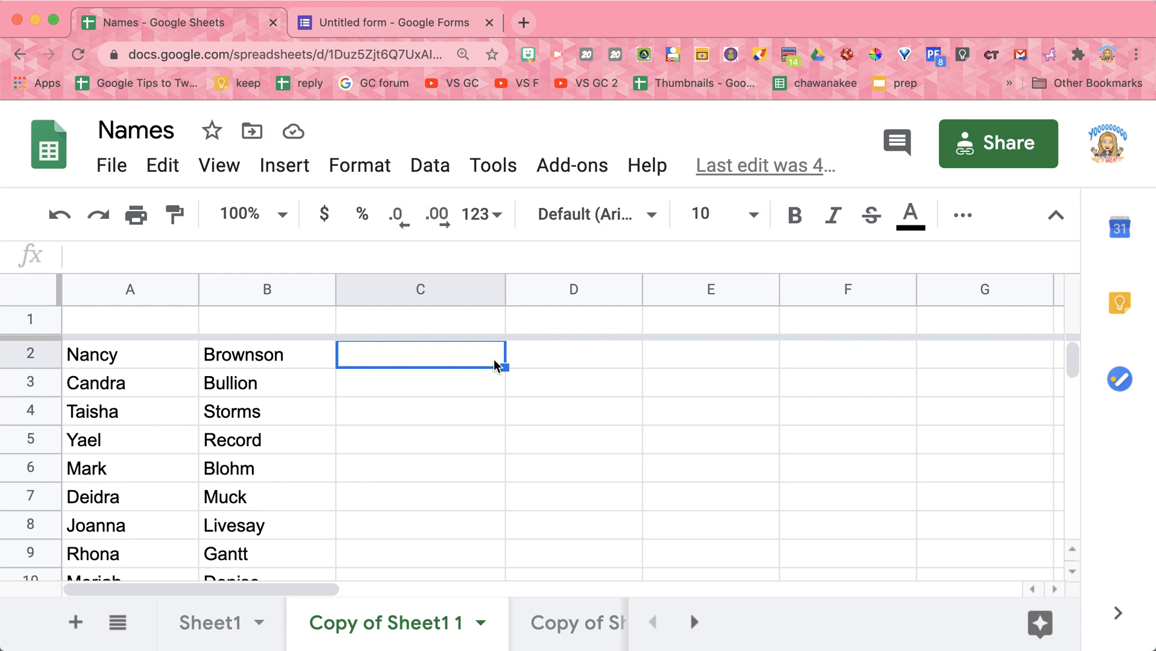
text(=)
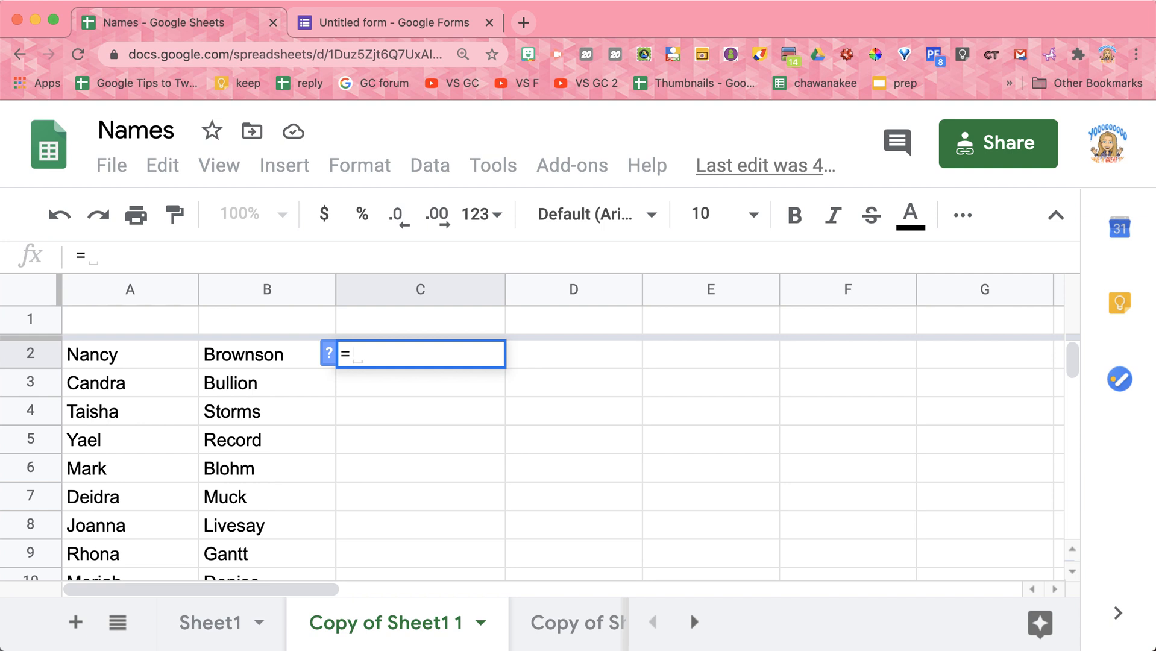
Build the C2 formula referencing A2 joined by ampersands with a quoted space.
click(129, 355)
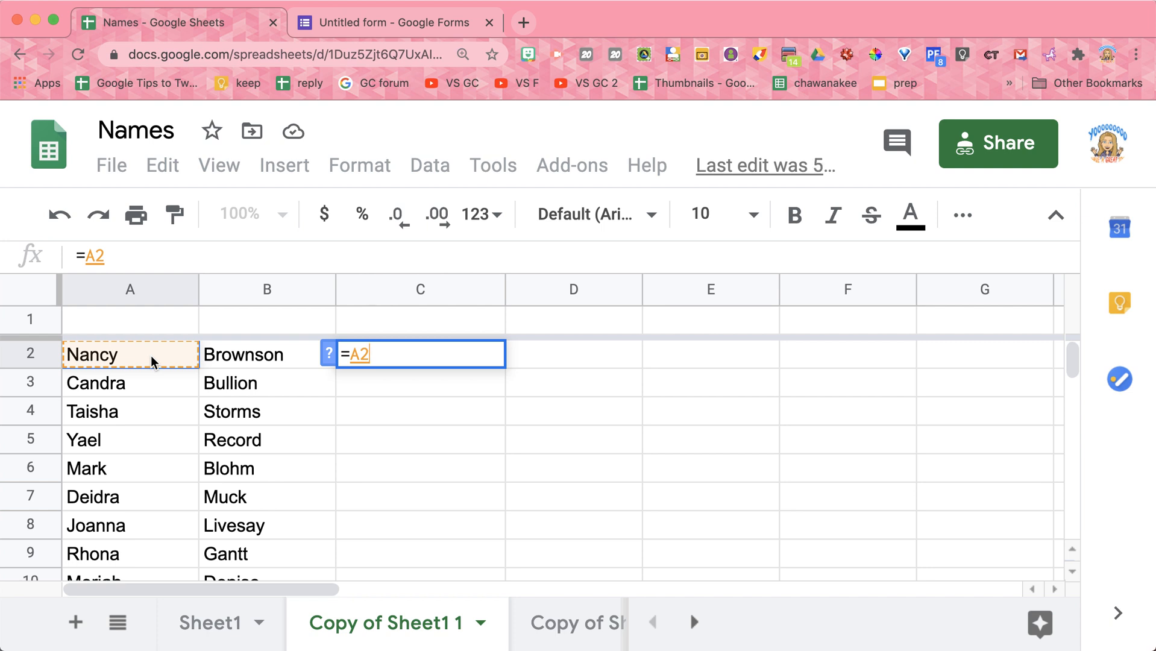
text(&)
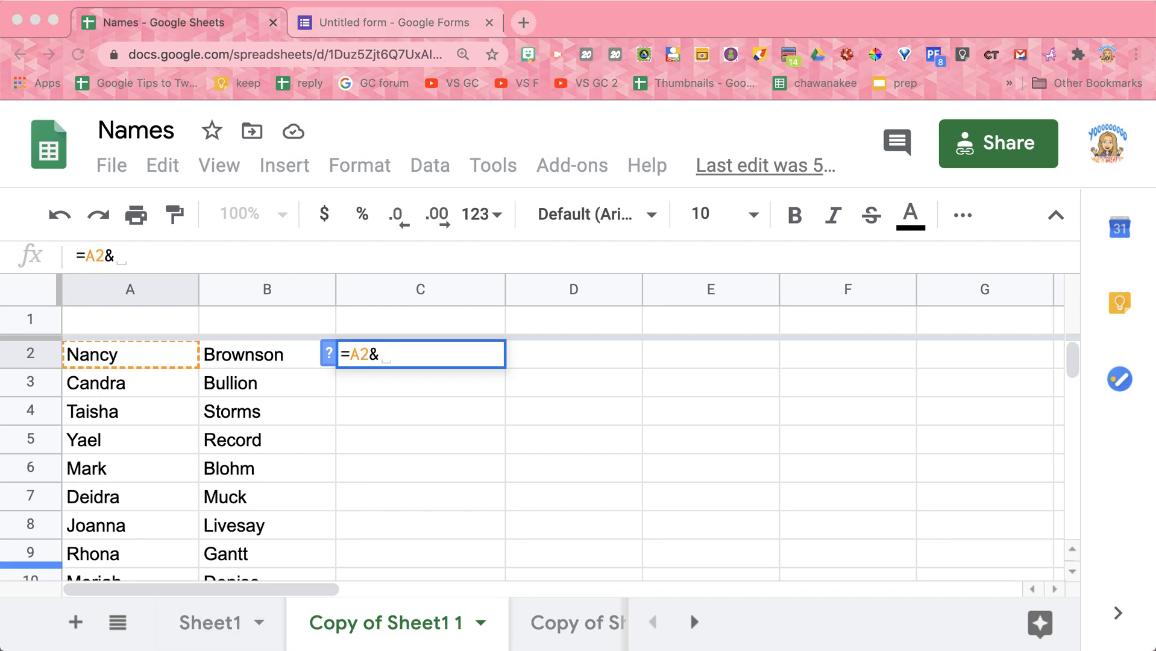
mouse_move(649, 365)
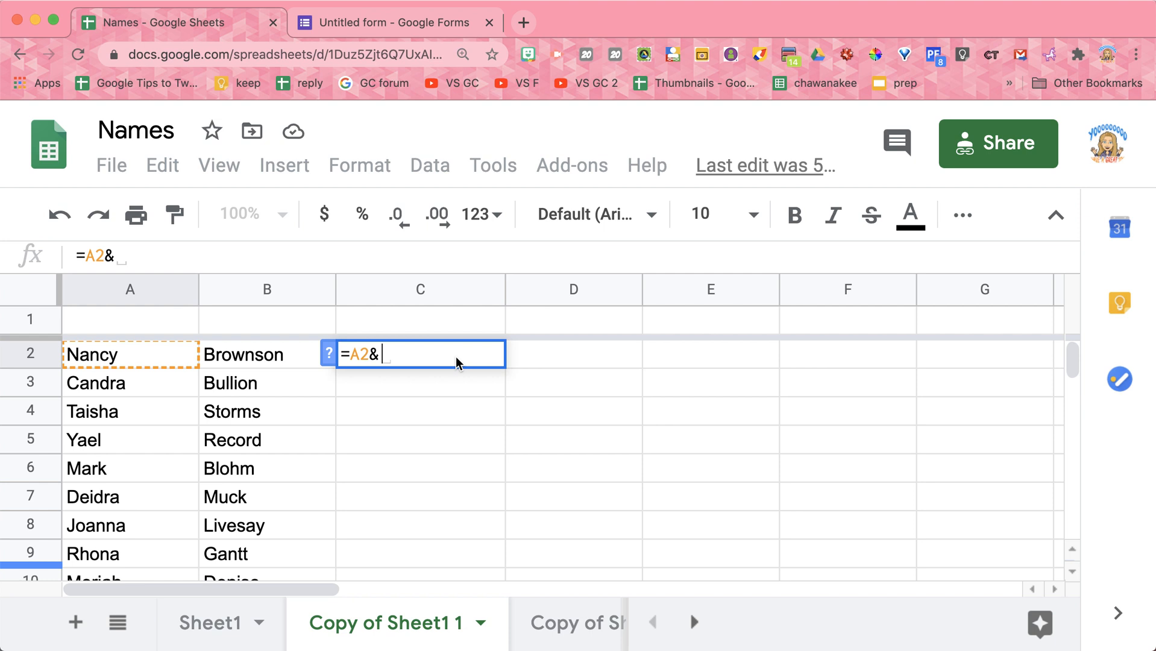
text(")
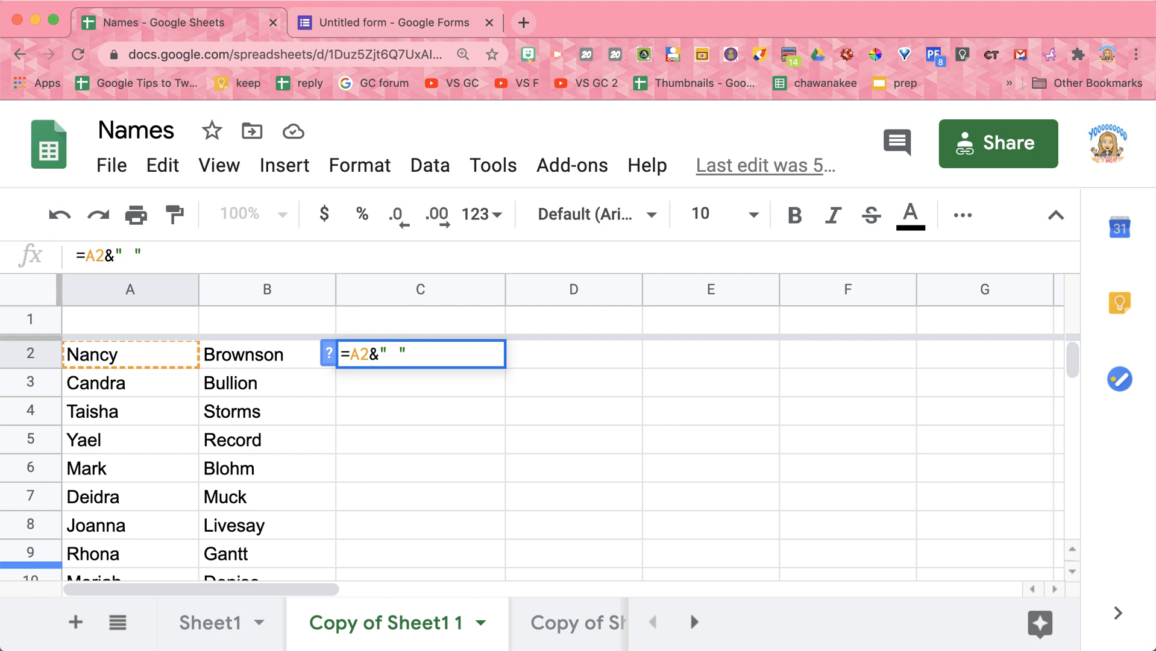
text(&)
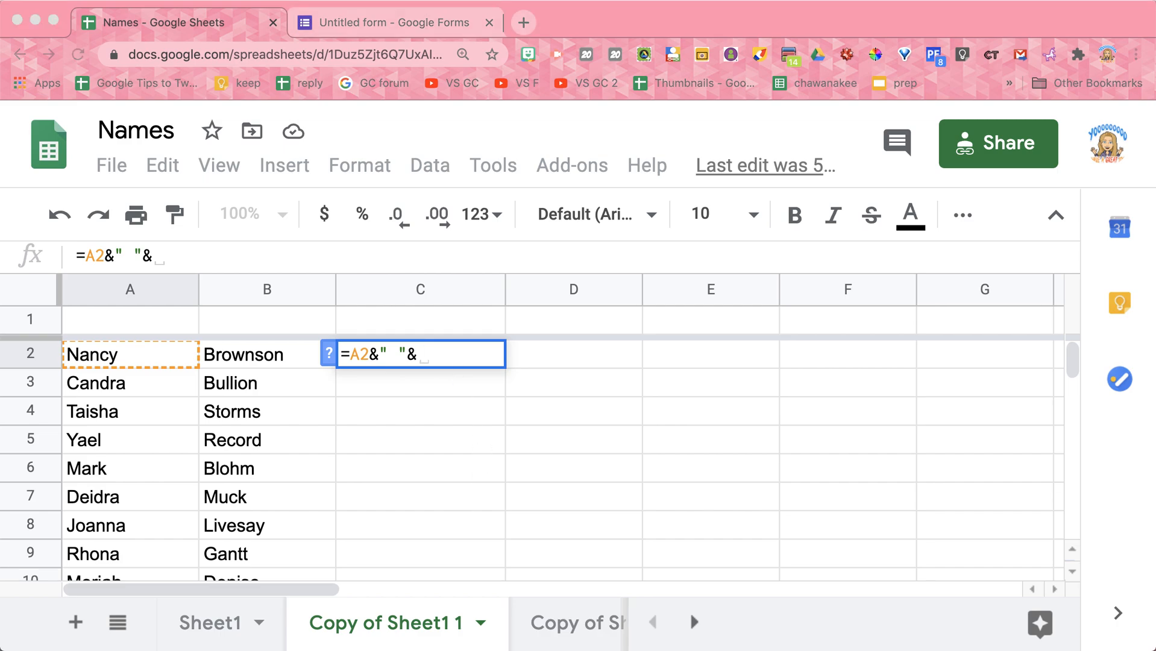
mouse_move(433, 347)
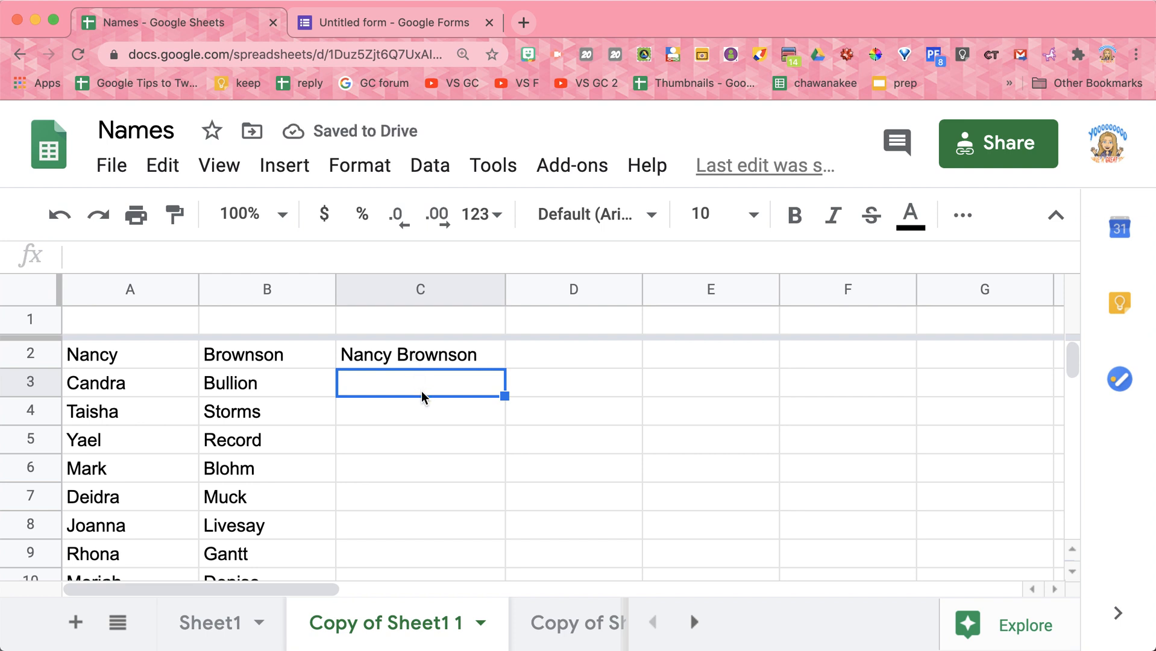
text(=)
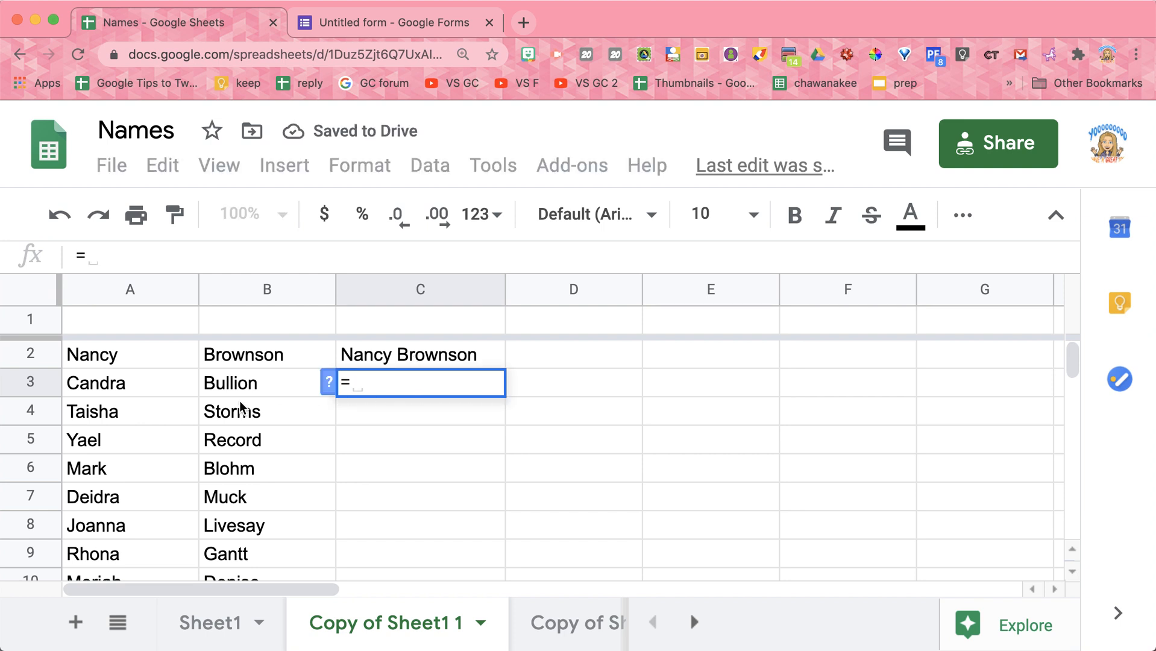
text(A3&)
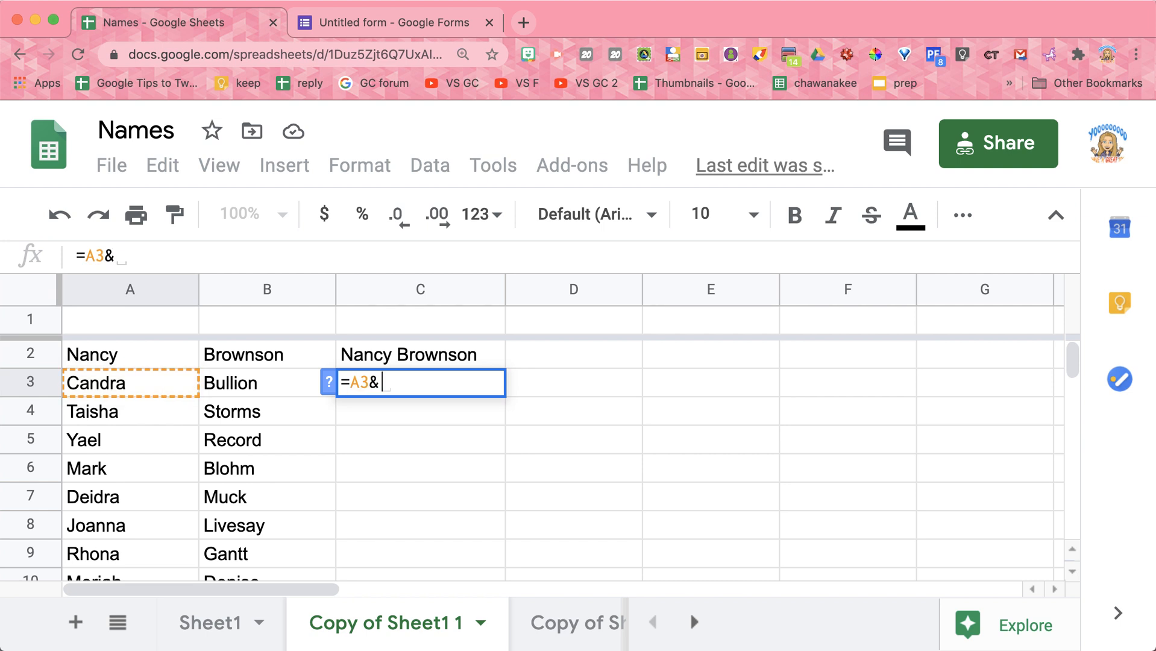
text(" ")
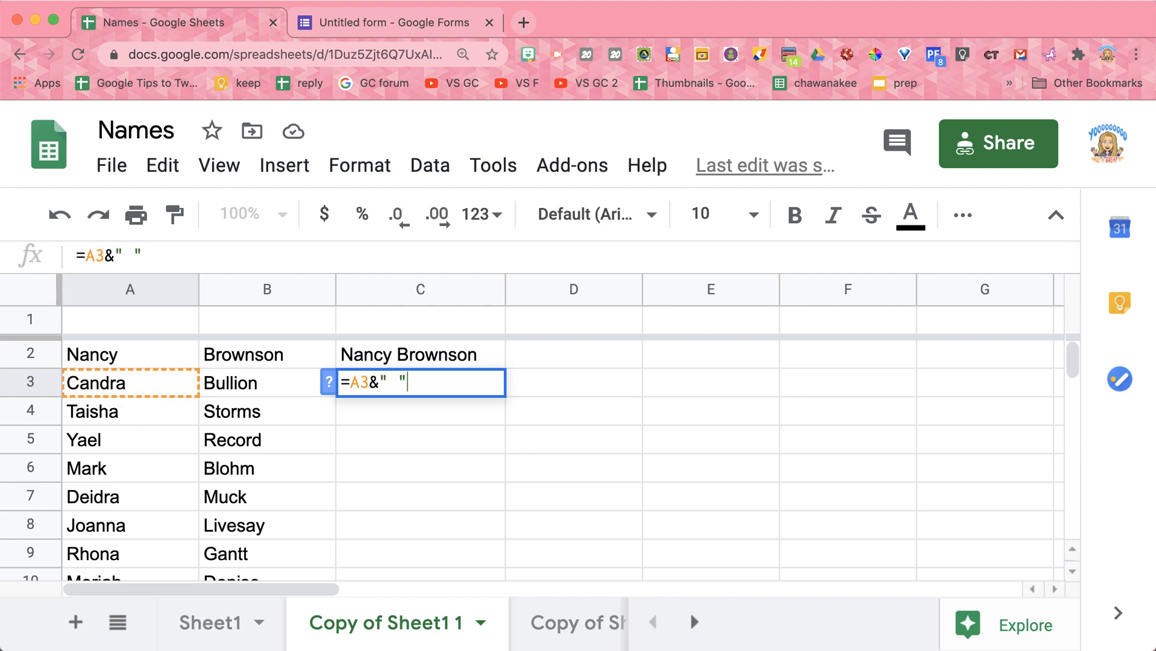
click(265, 382)
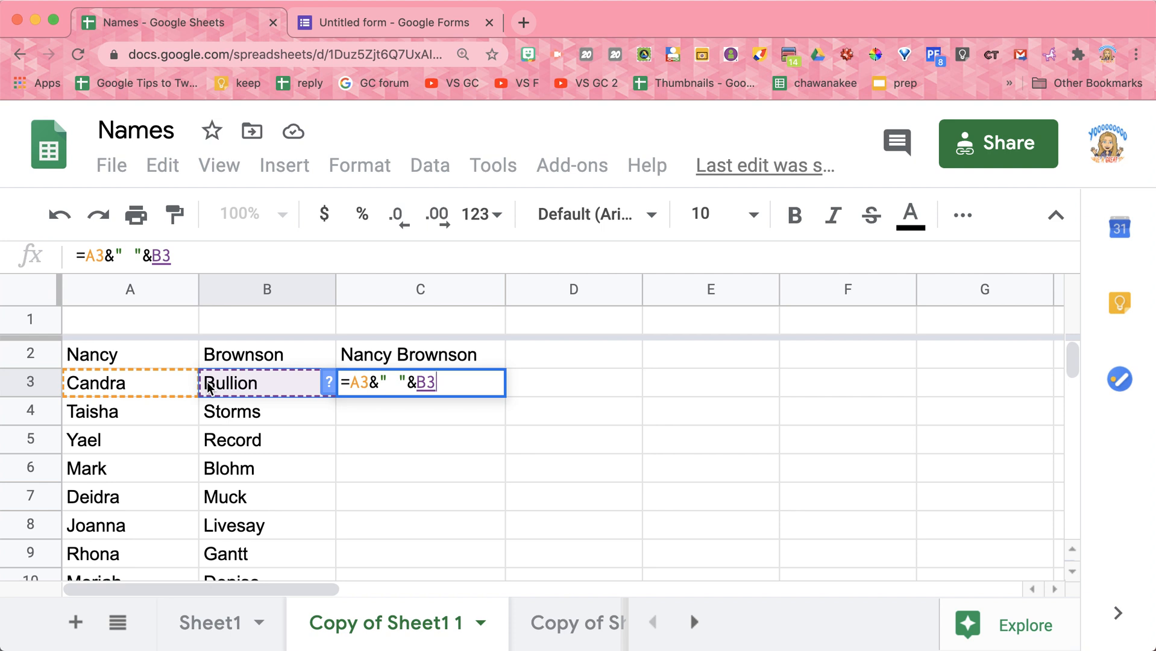
key(Return)
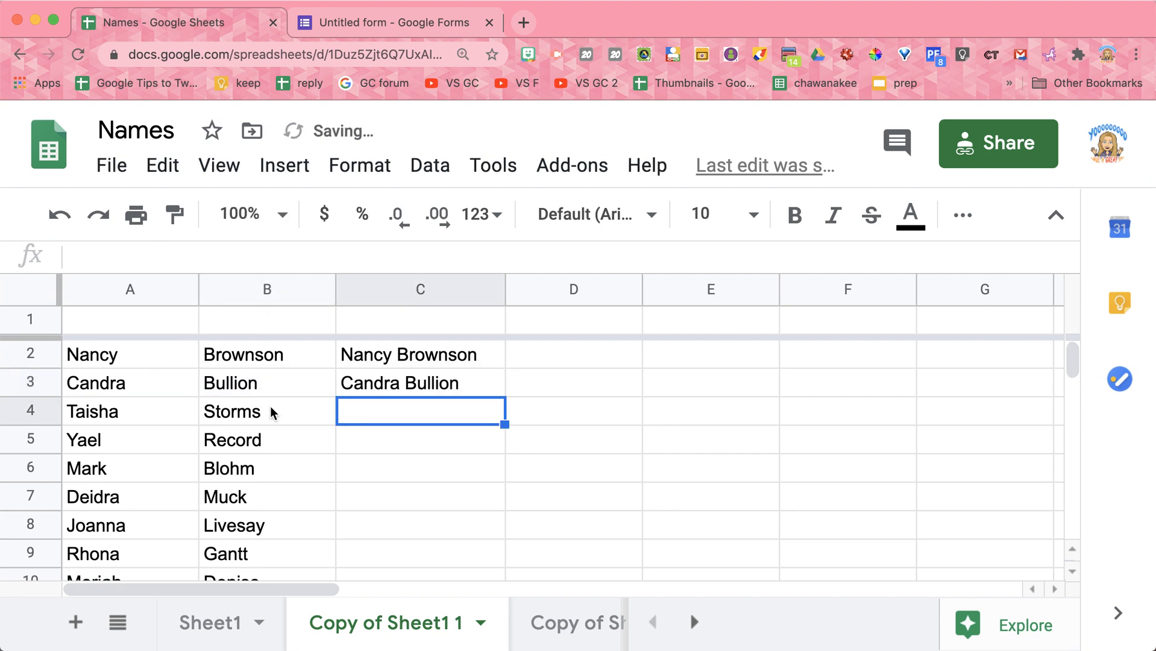
scroll(down, 3)
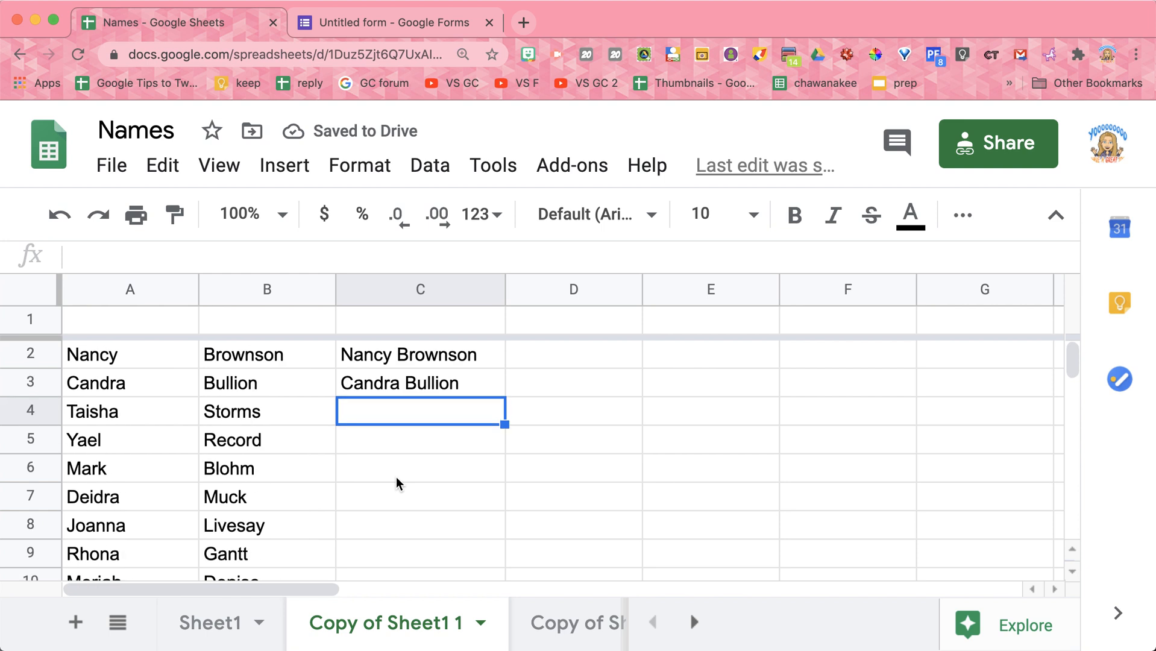
mouse_move(430, 391)
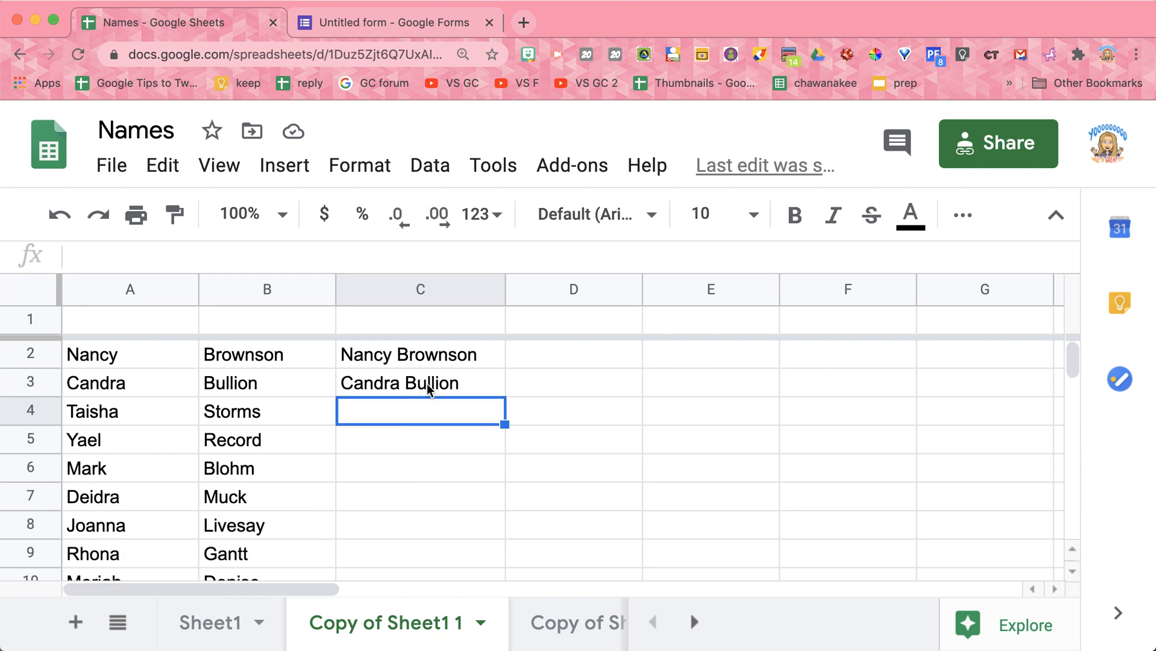
Re-enter the C3 formula and fill the full names down column C for every person.
click(420, 382)
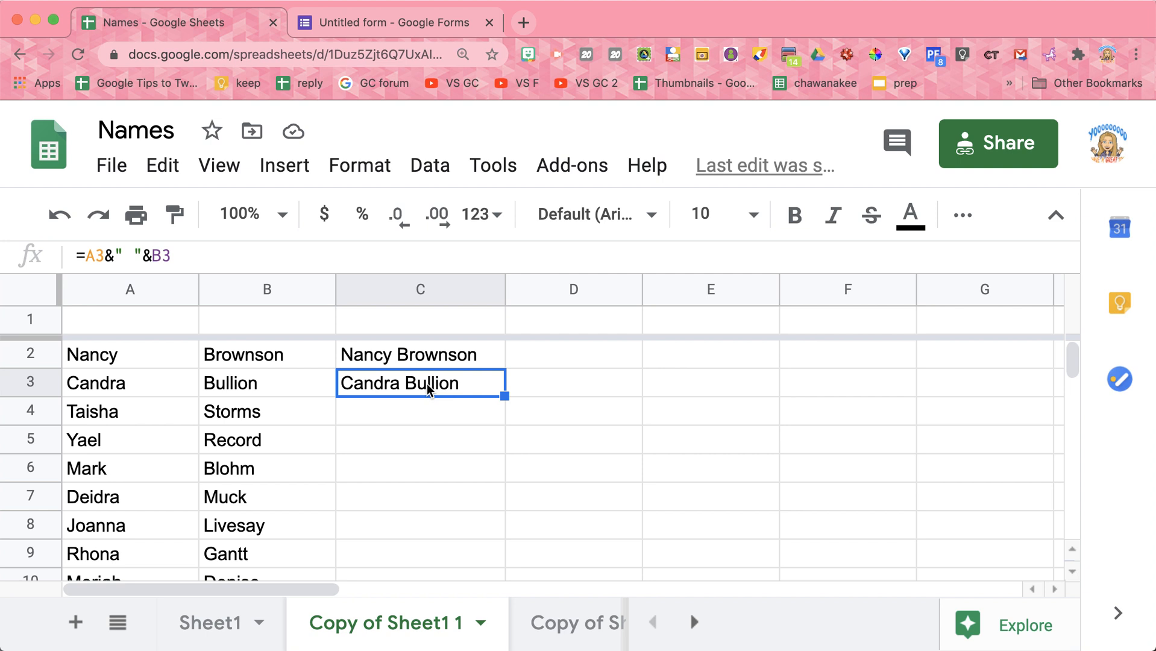
double_click(421, 383)
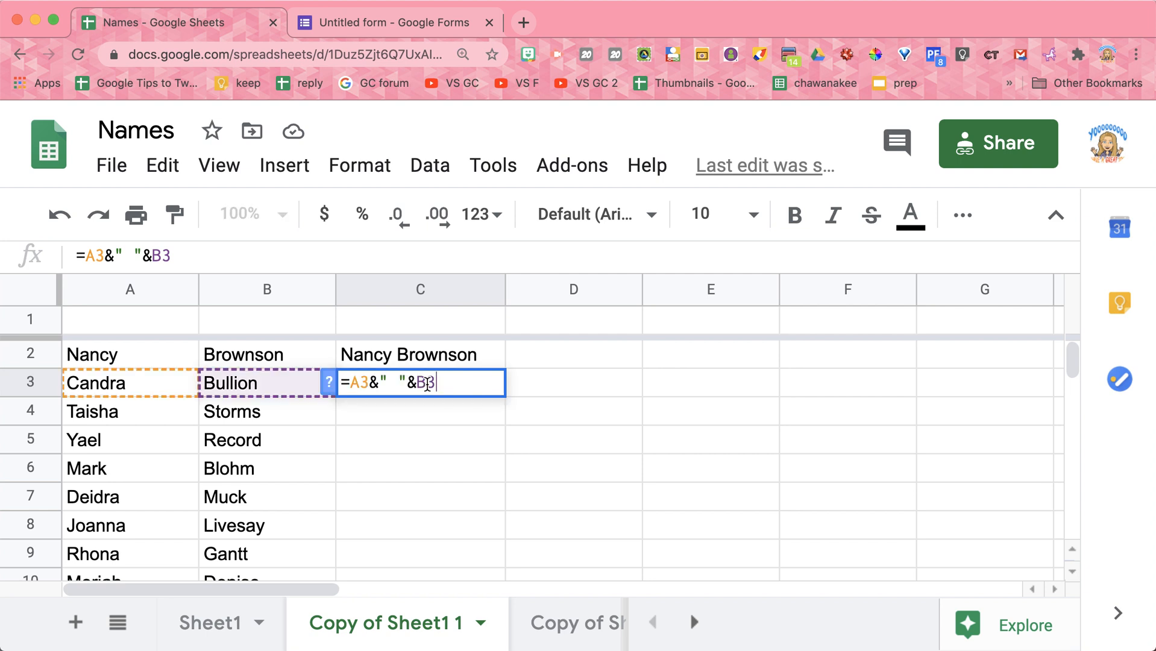
mouse_move(418, 437)
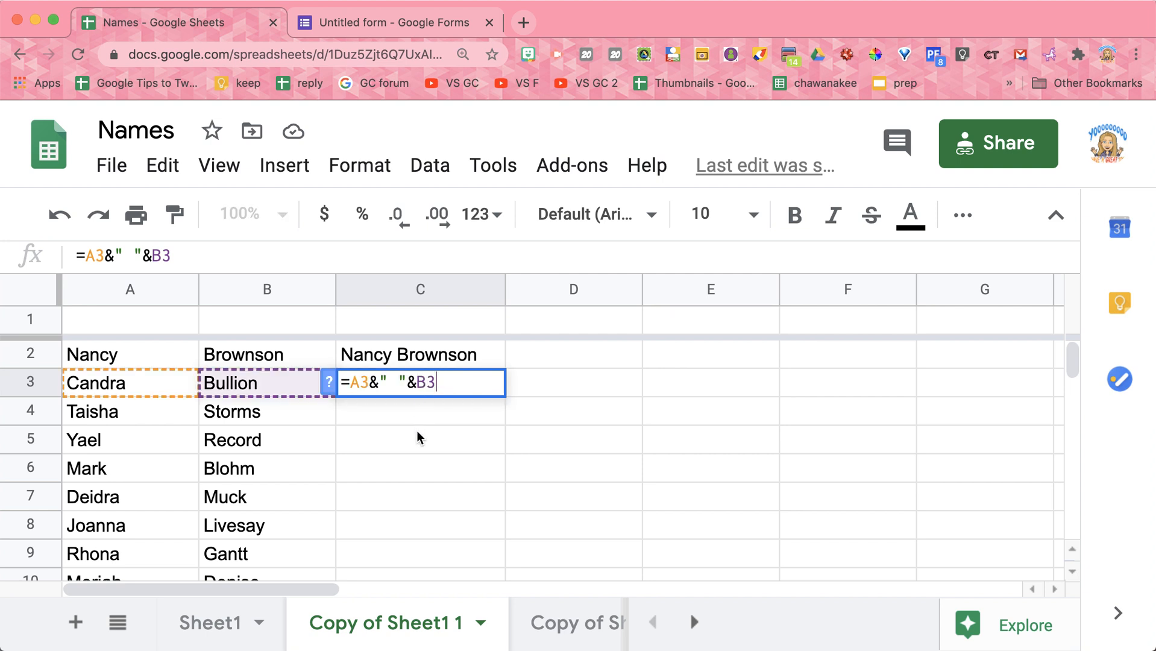
key(Return)
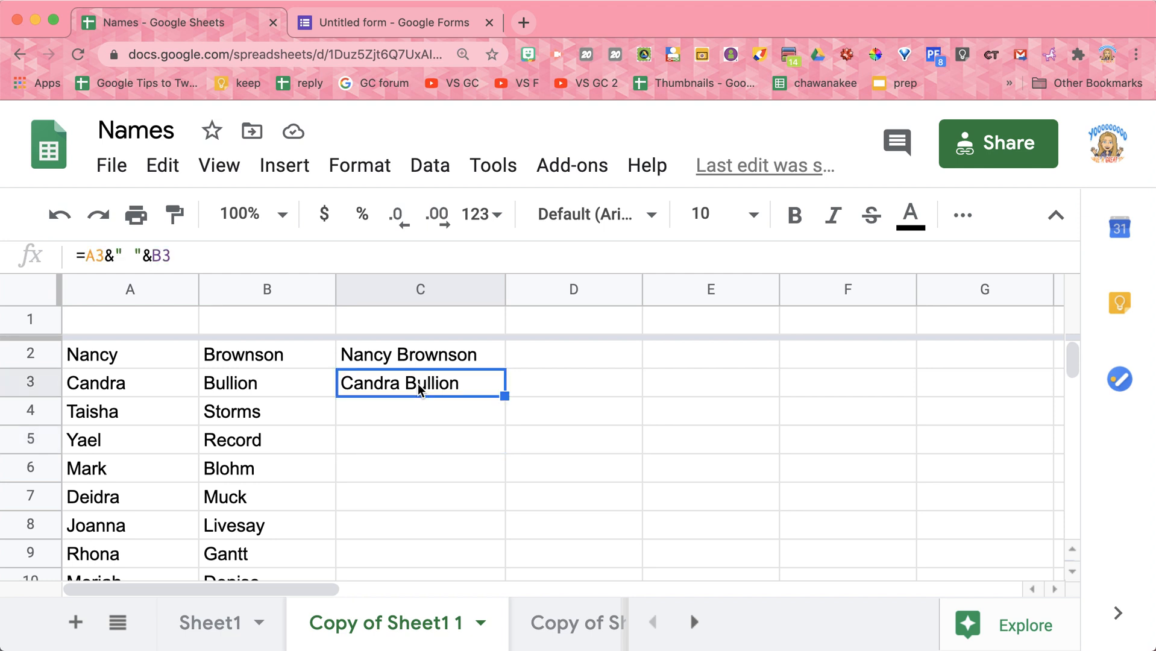
mouse_move(494, 399)
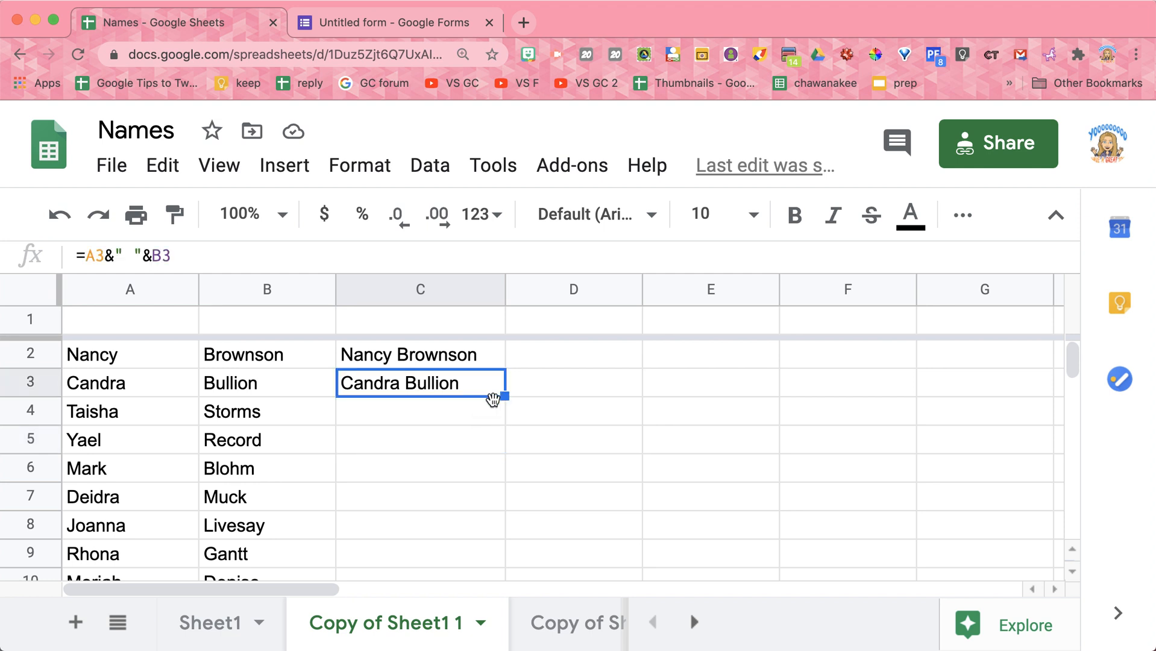
mouse_move(504, 397)
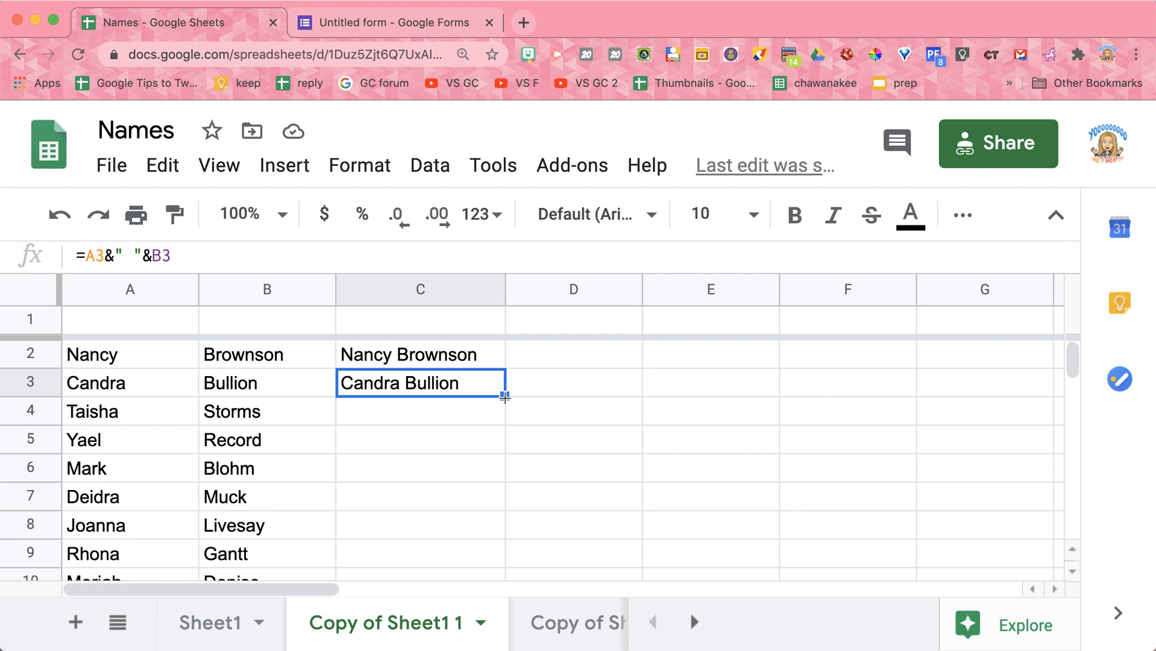
mouse_move(518, 407)
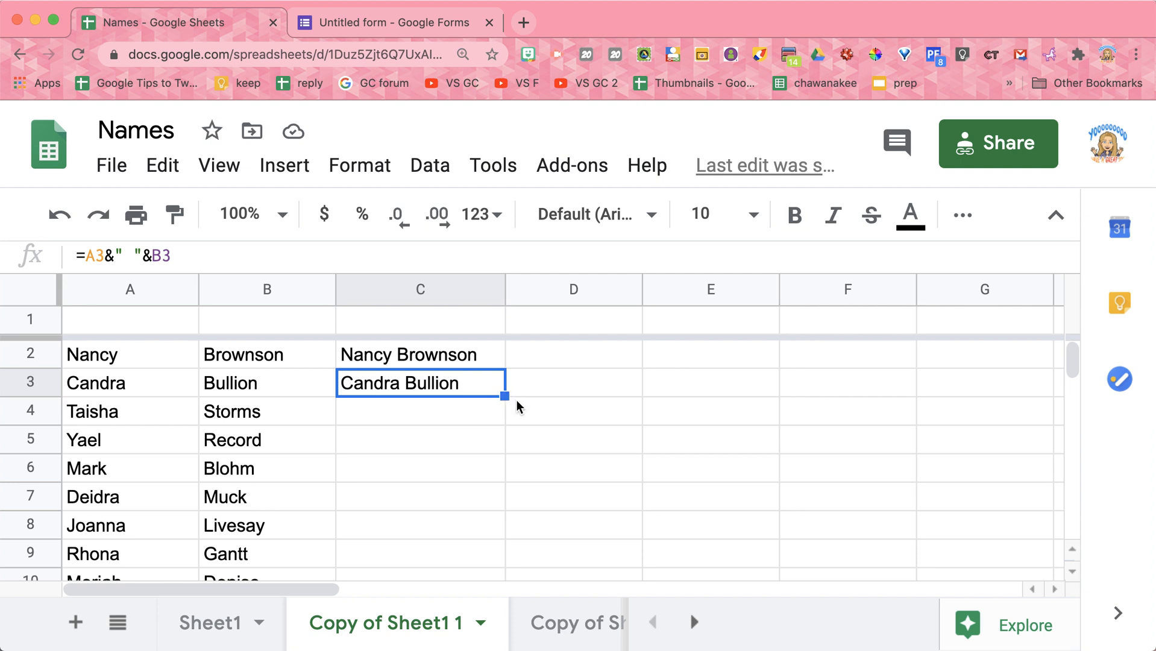
mouse_move(504, 398)
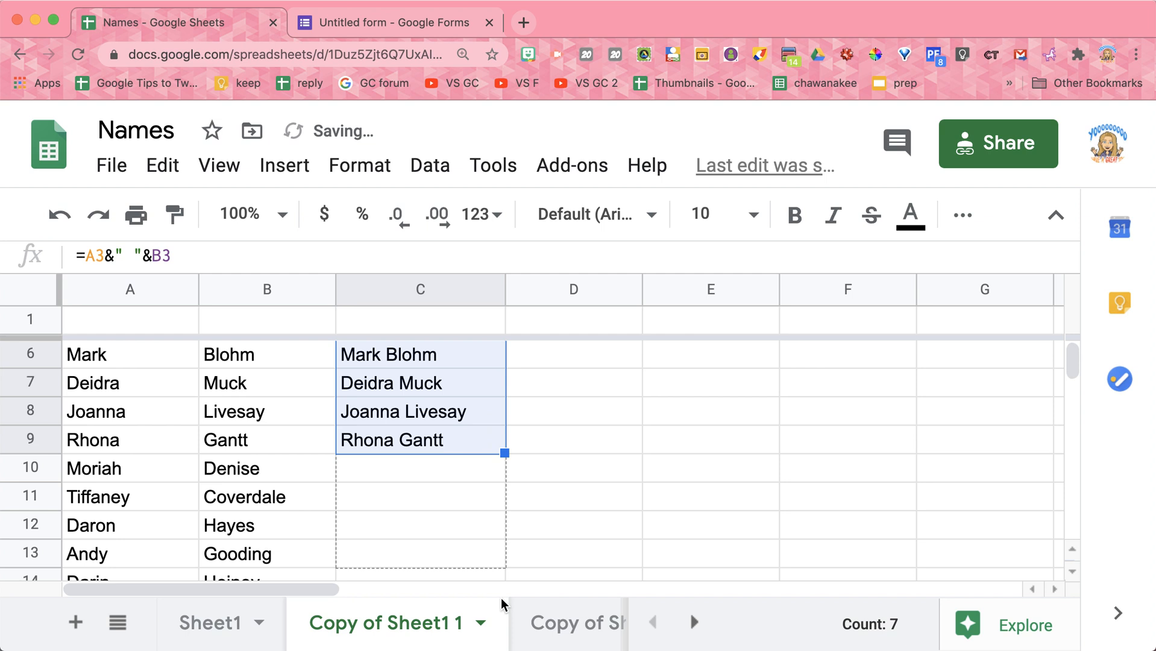
scroll(down, 3)
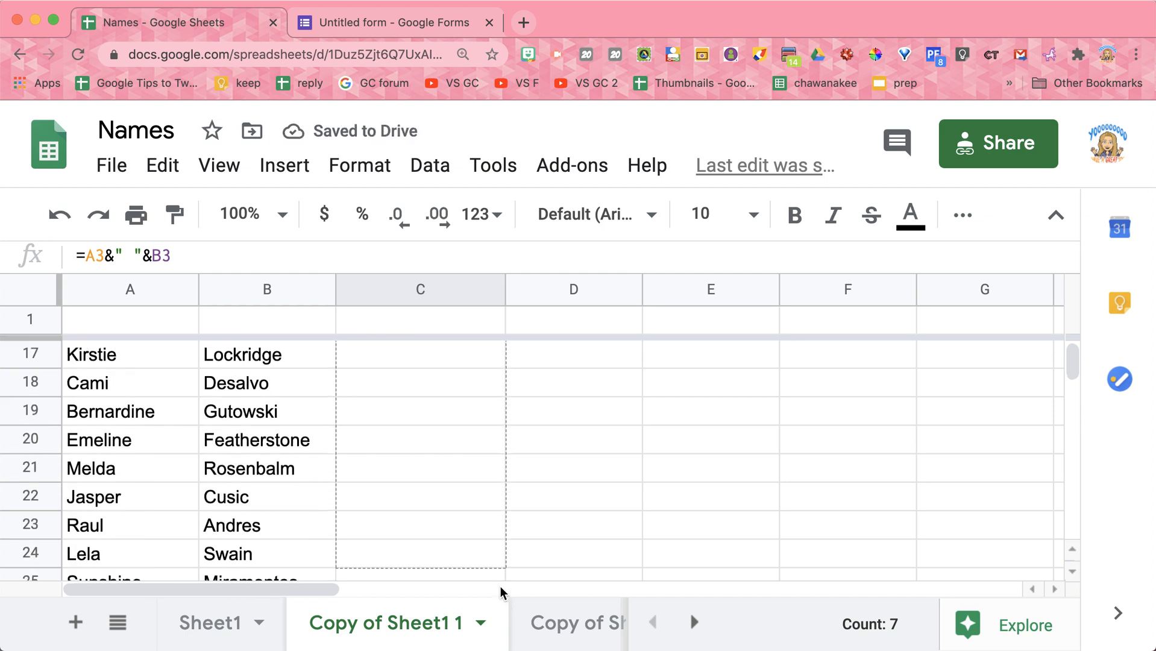
scroll(down, 3)
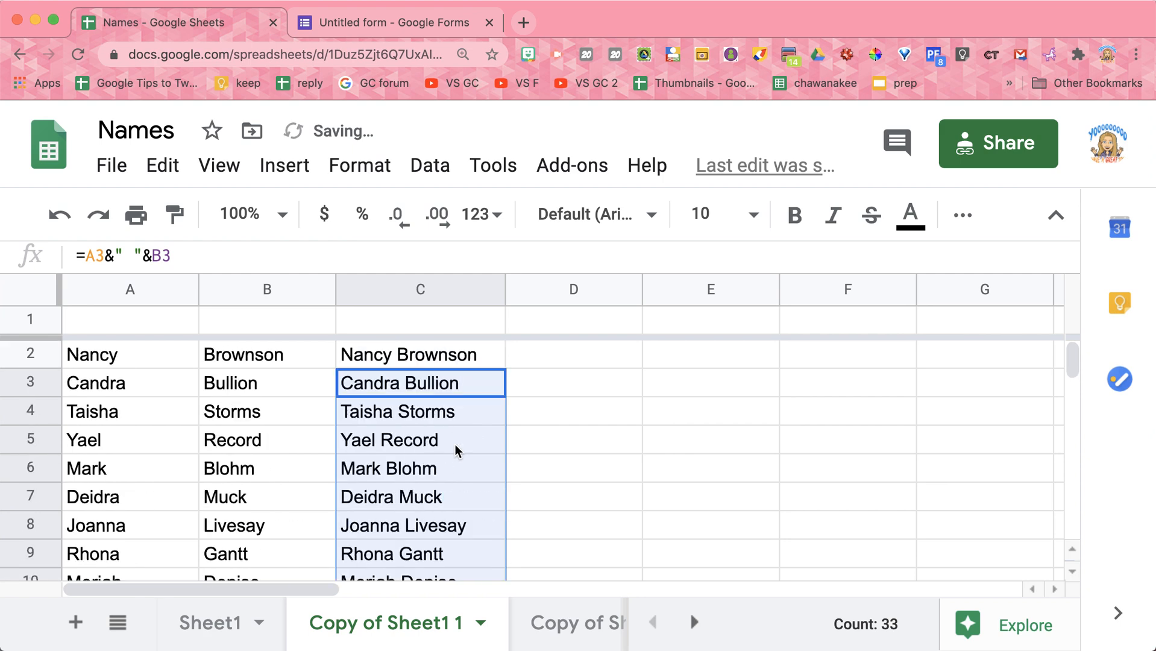
click(420, 354)
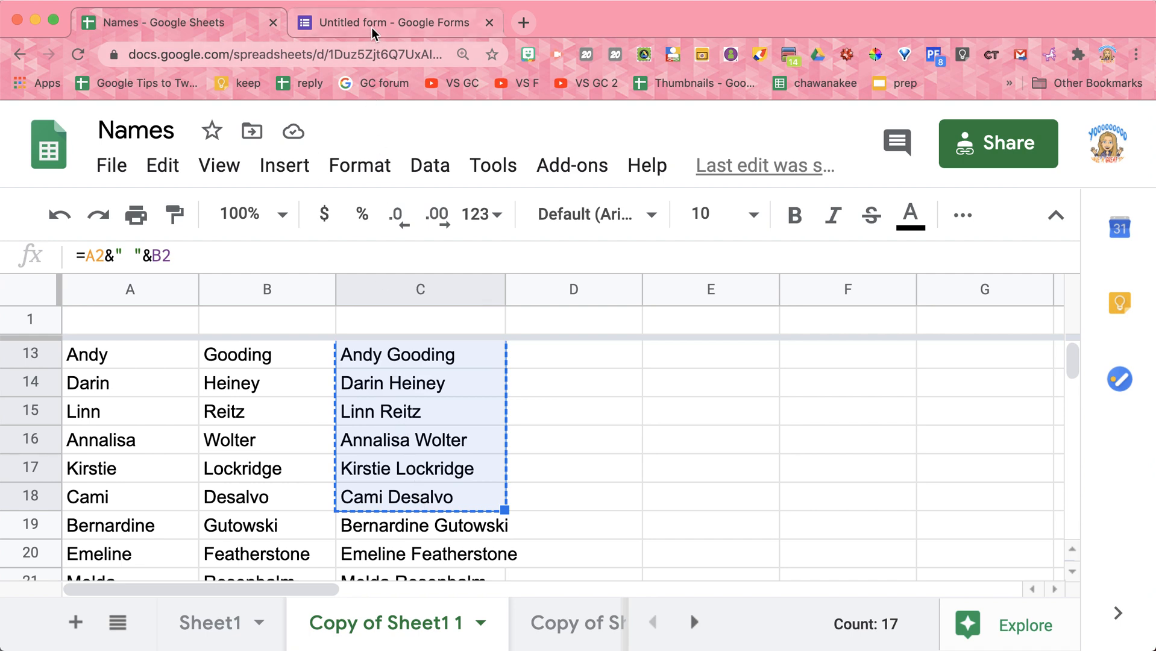
Switch from the Names spreadsheet to the Untitled form tab.
click(393, 22)
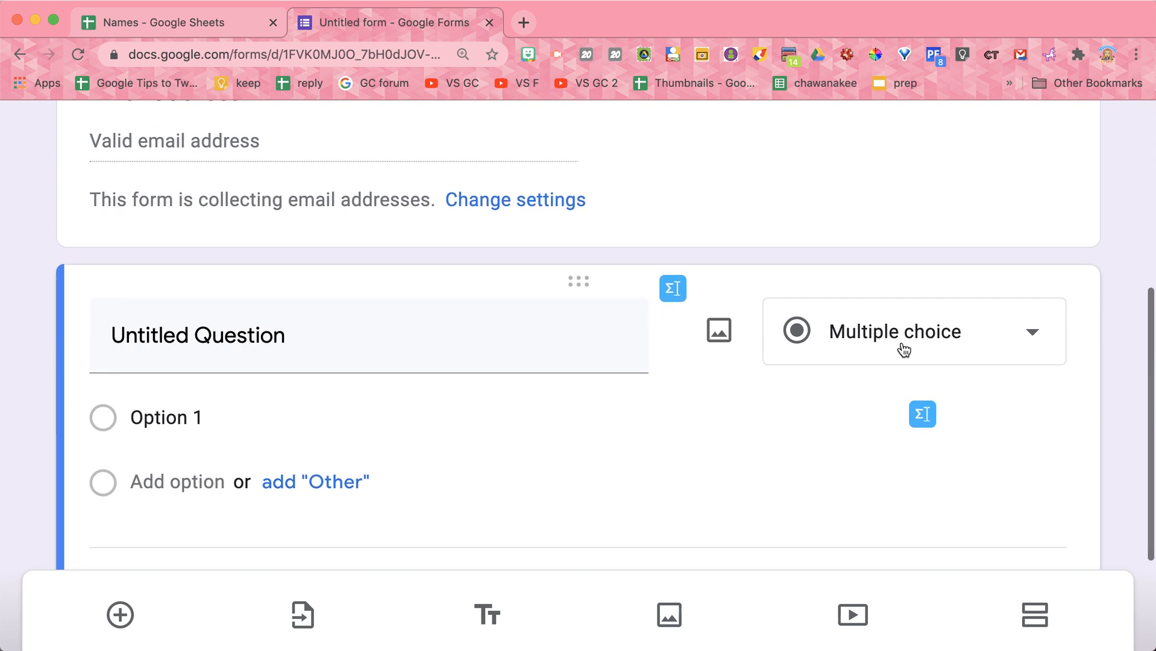
Browse the question type dropdown and keep the question as Multiple choice.
click(914, 331)
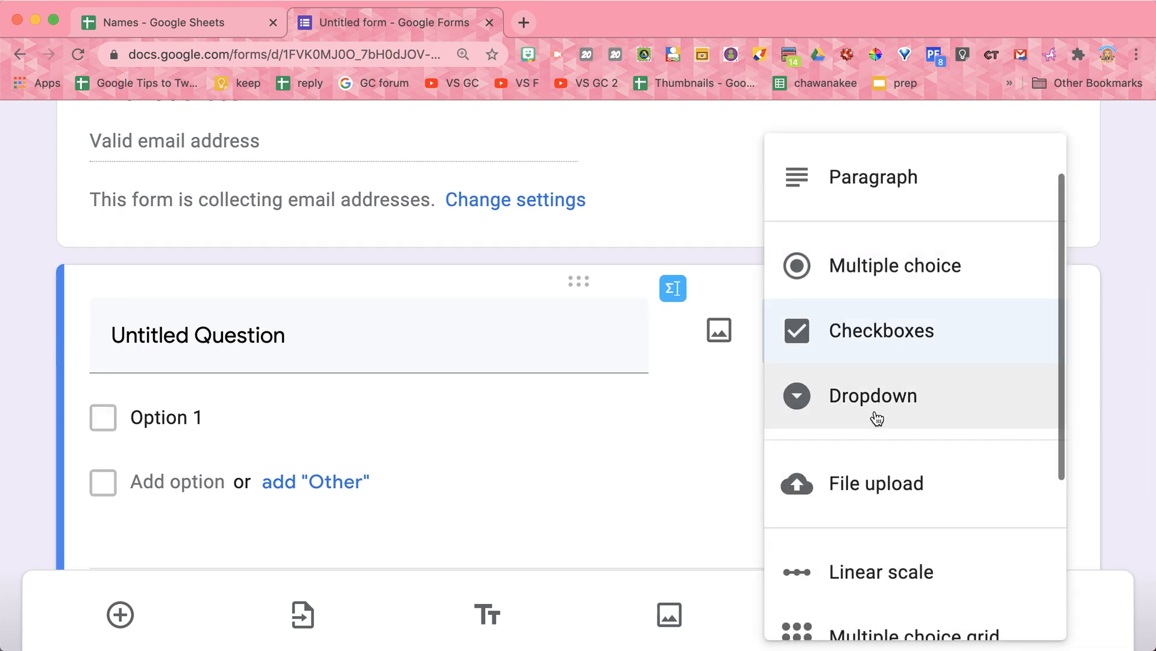
click(873, 396)
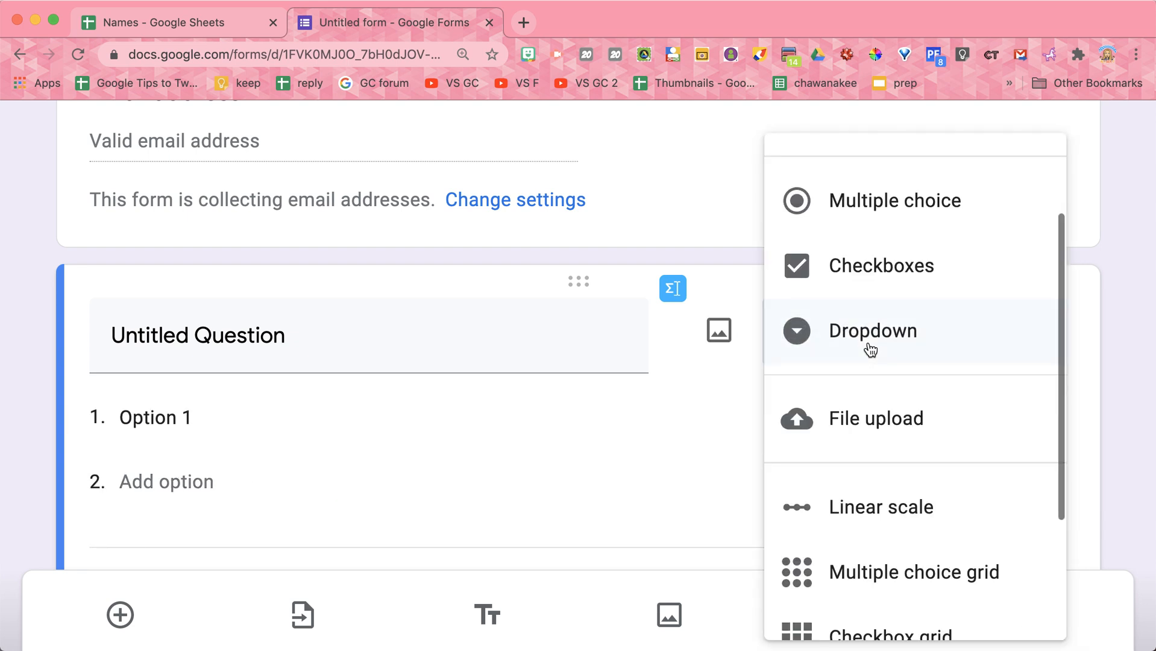
click(894, 200)
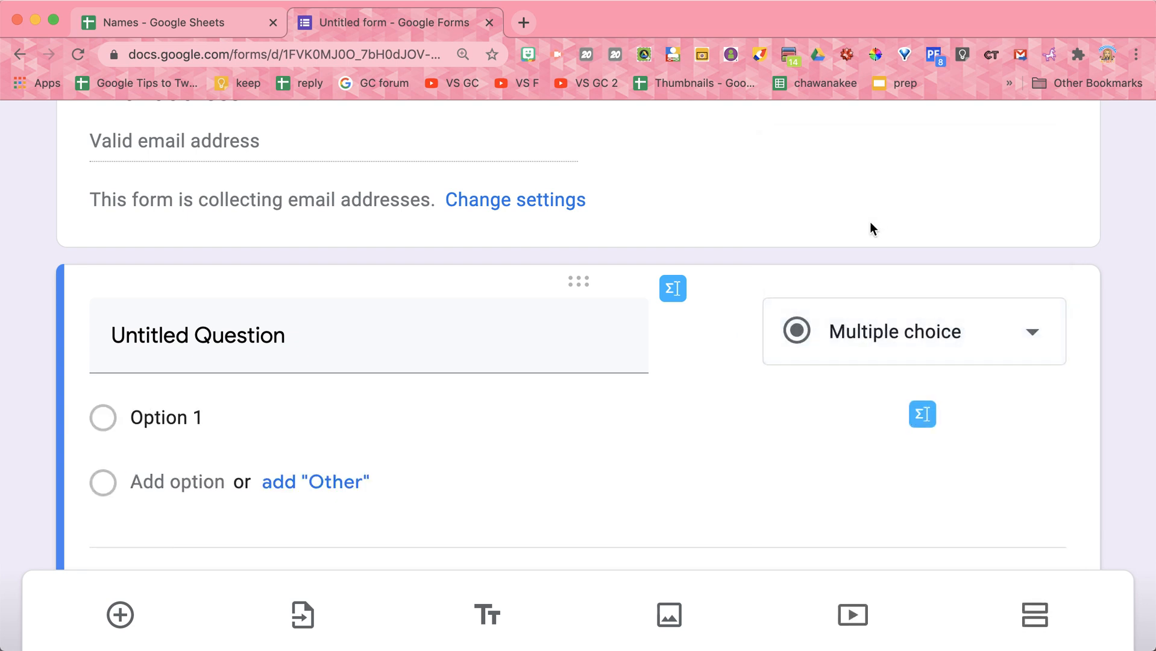
Replace Option 1 with the pasted full names, review them, and return to the Names sheet.
double_click(167, 417)
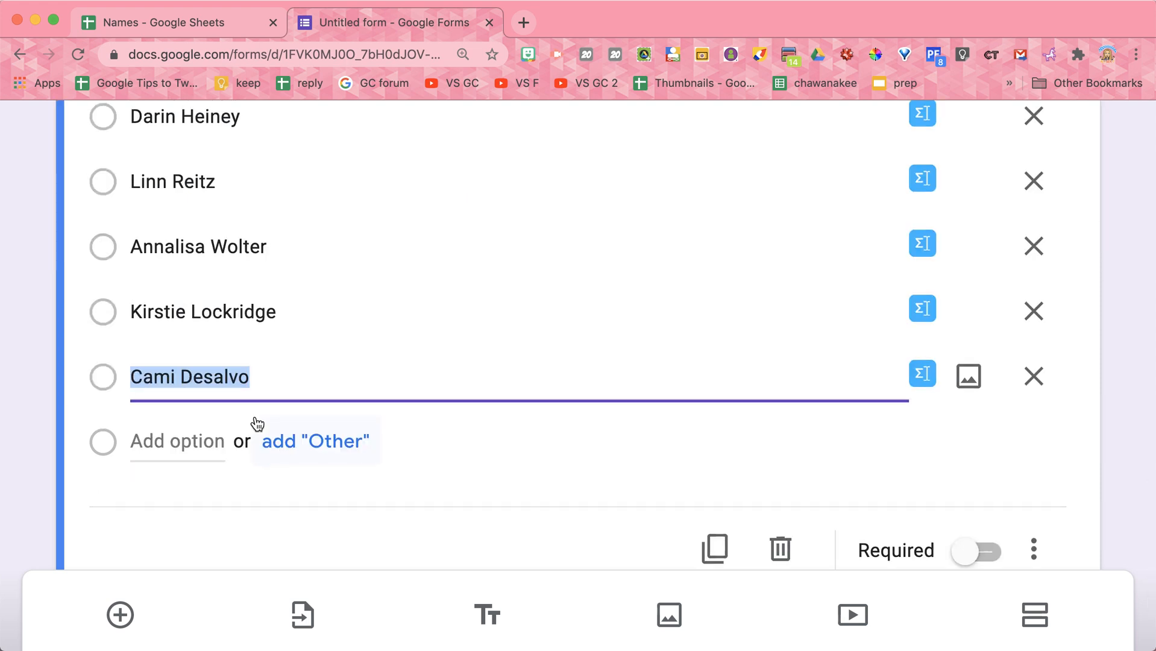
scroll(up, 3)
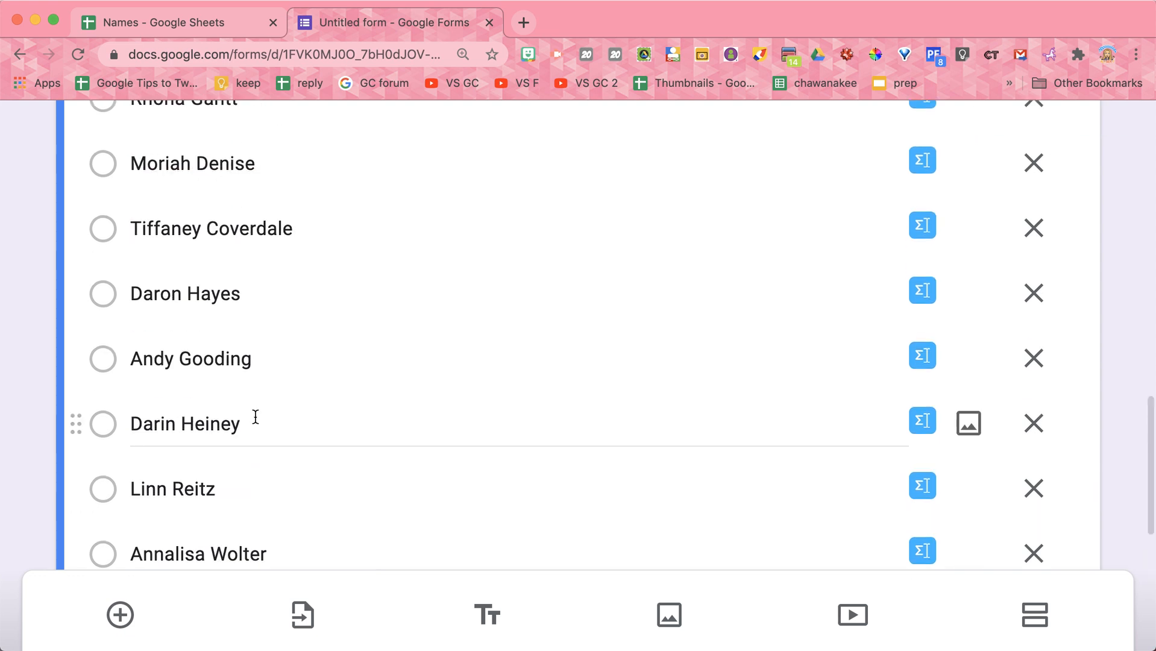
scroll(up, 3)
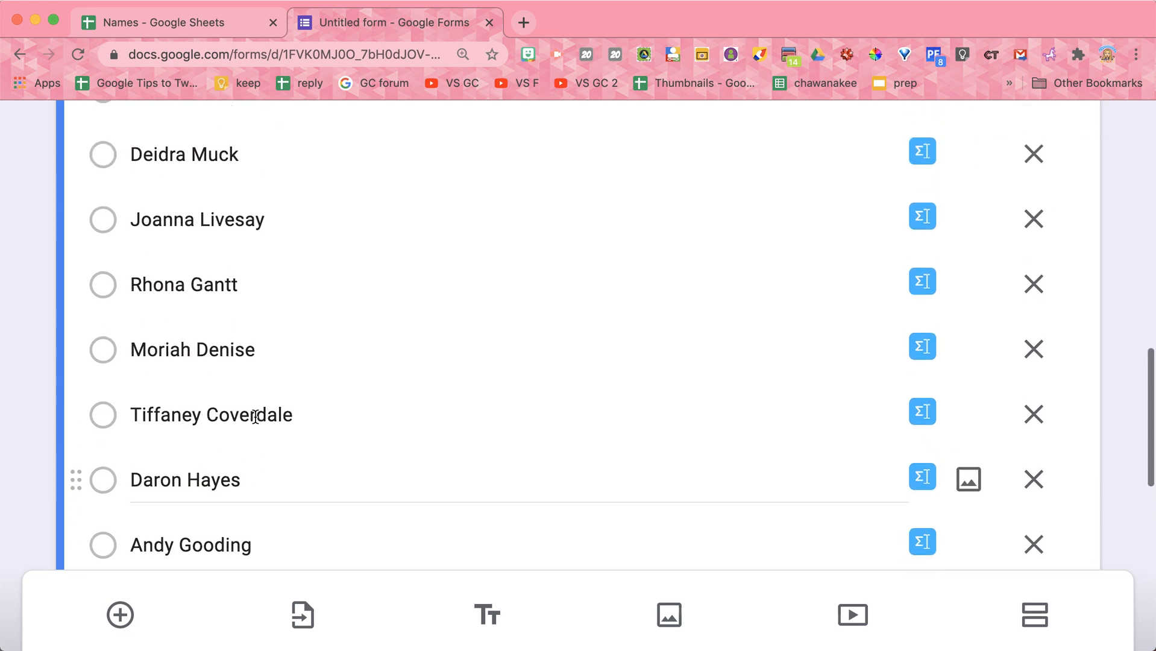
scroll(up, 3)
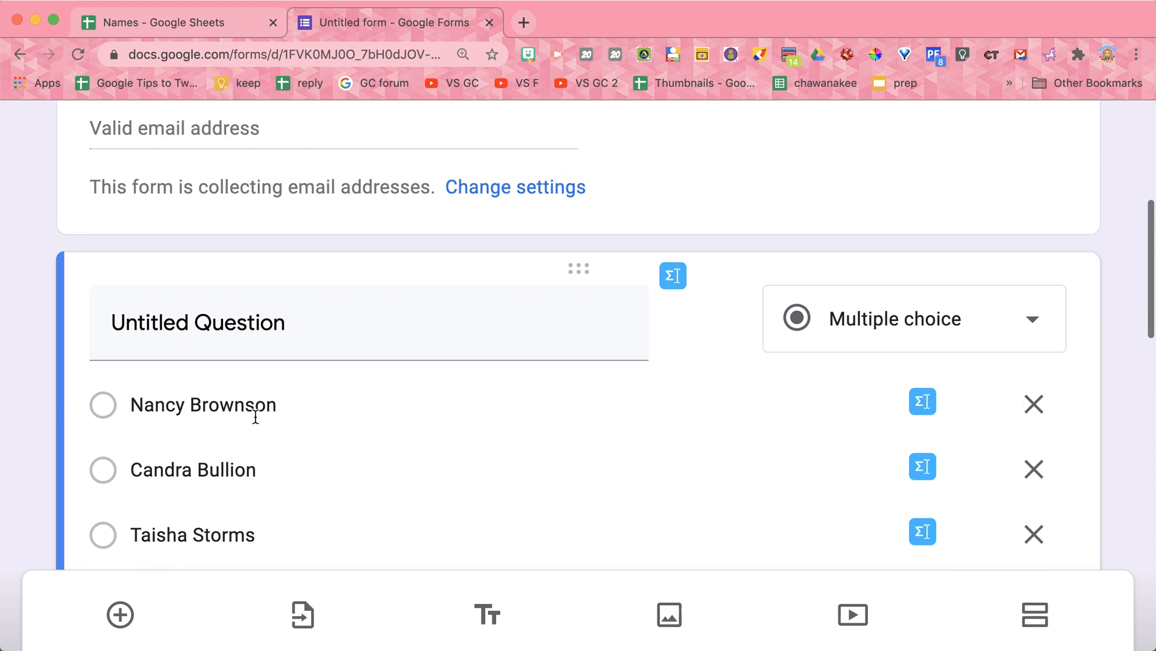
scroll(down, 3)
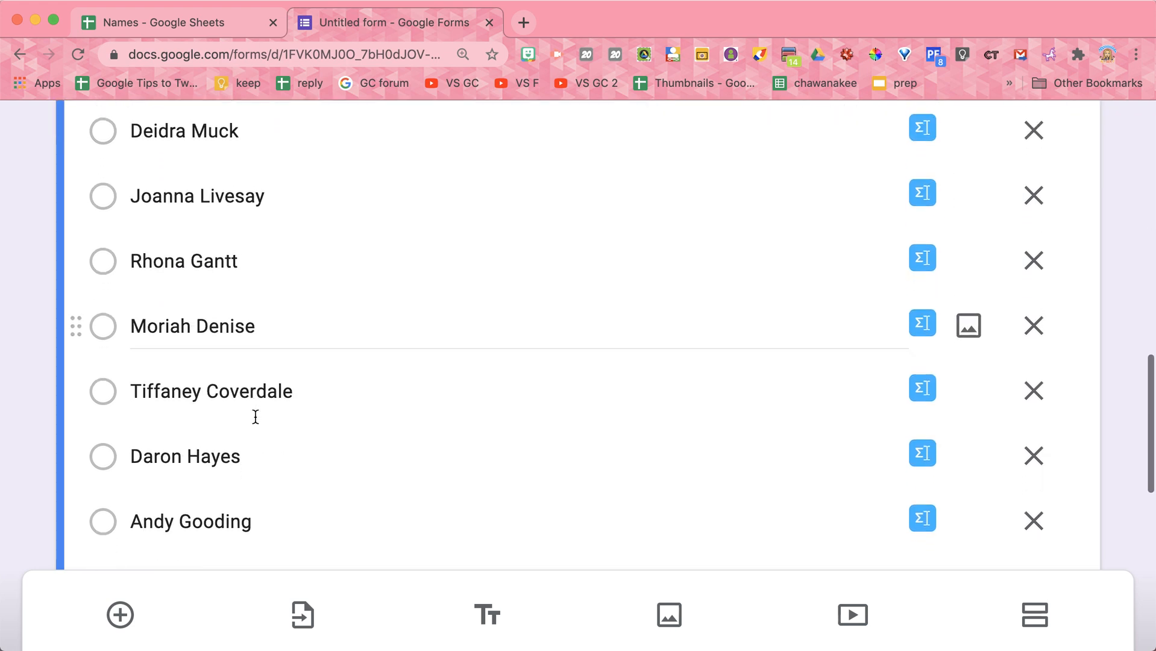
click(177, 21)
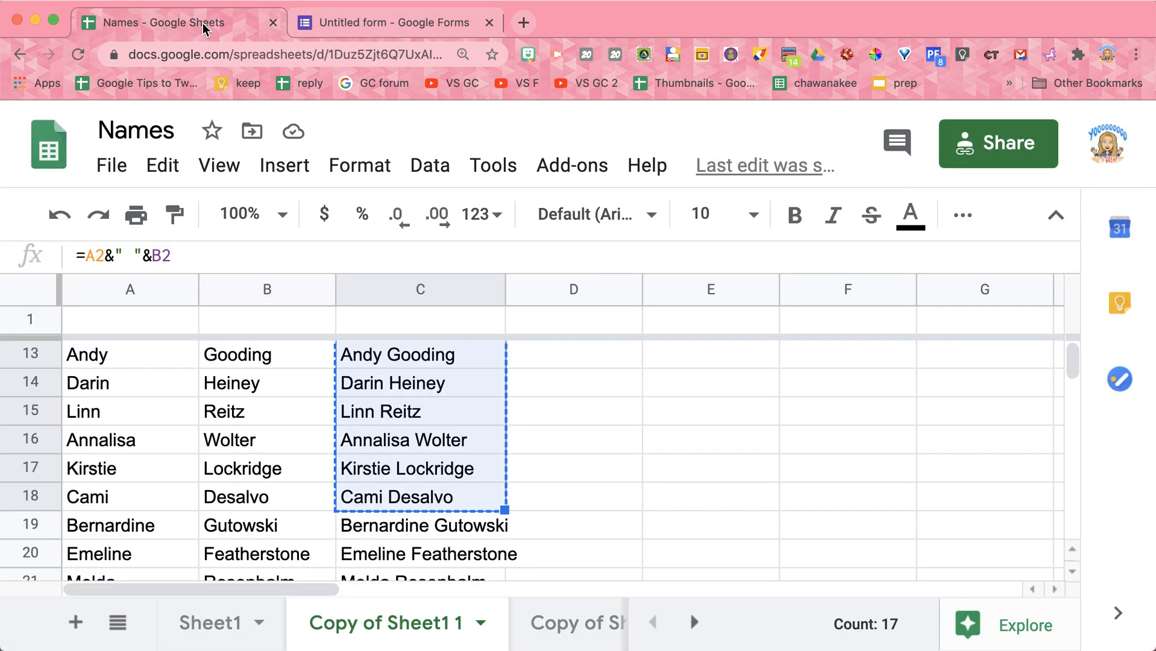